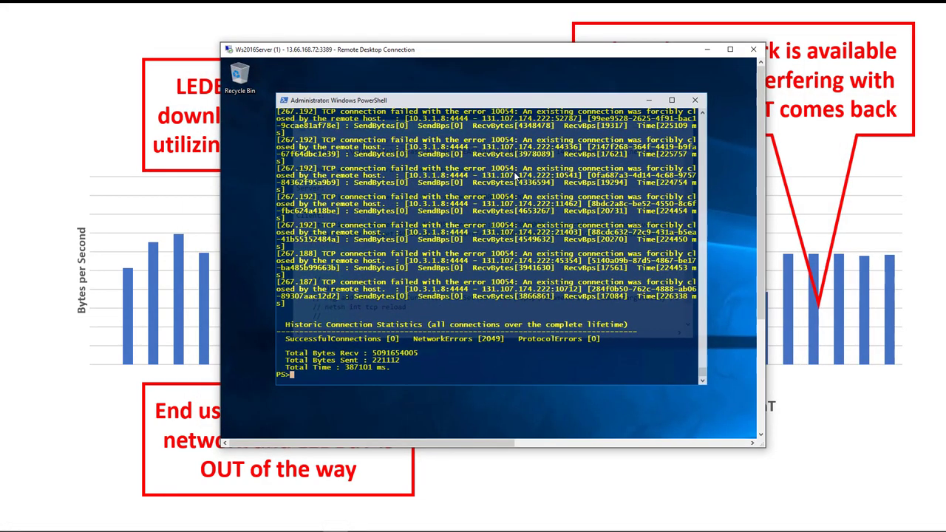
text(clear; .\ctsTraffic.exe -listen:0.0.0.0 -transfer:1000000000000)
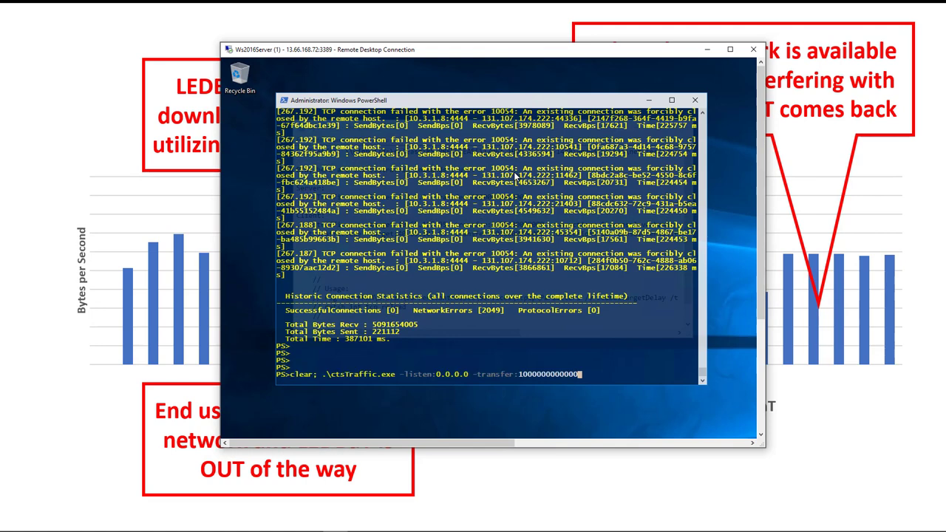